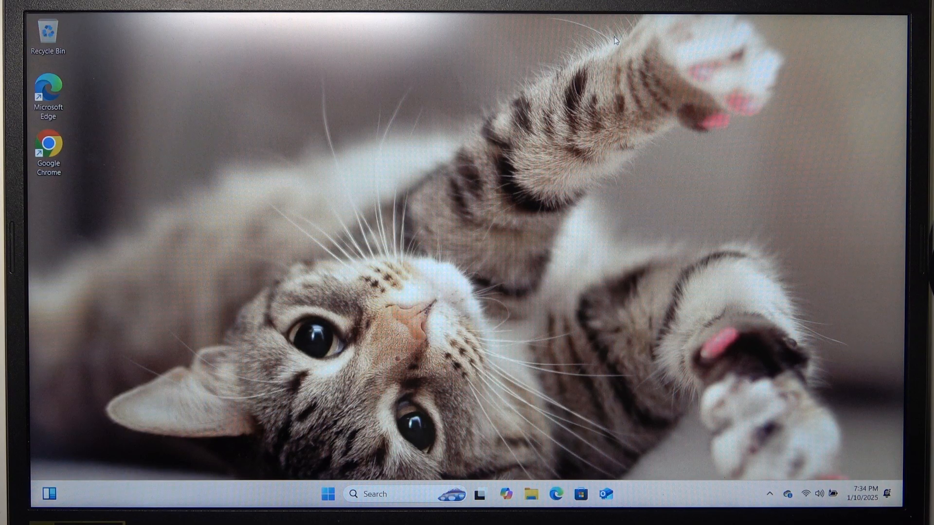
{"action": "mouse_move", "coordinate": [273, 502]}
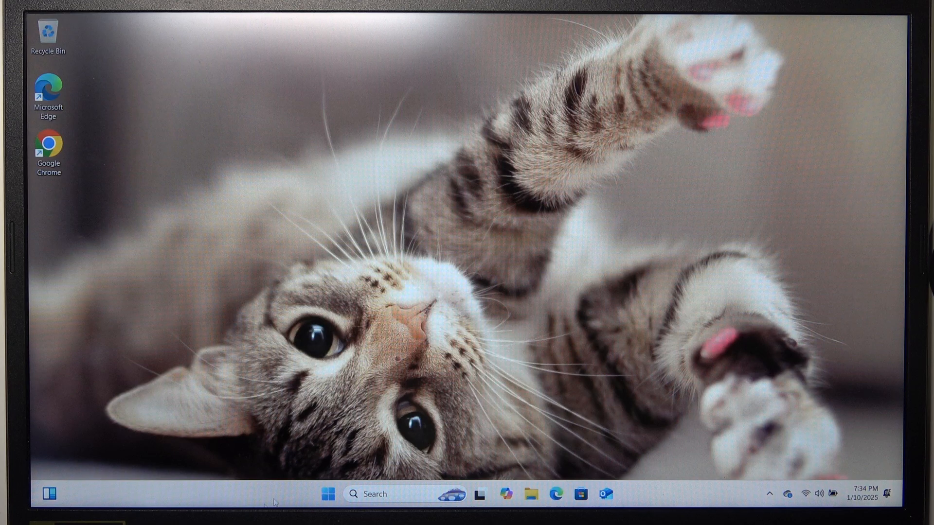
Launch Settings from Start and go to the System page, scrolled toward About
{"action": "left_click", "coordinate": [327, 494]}
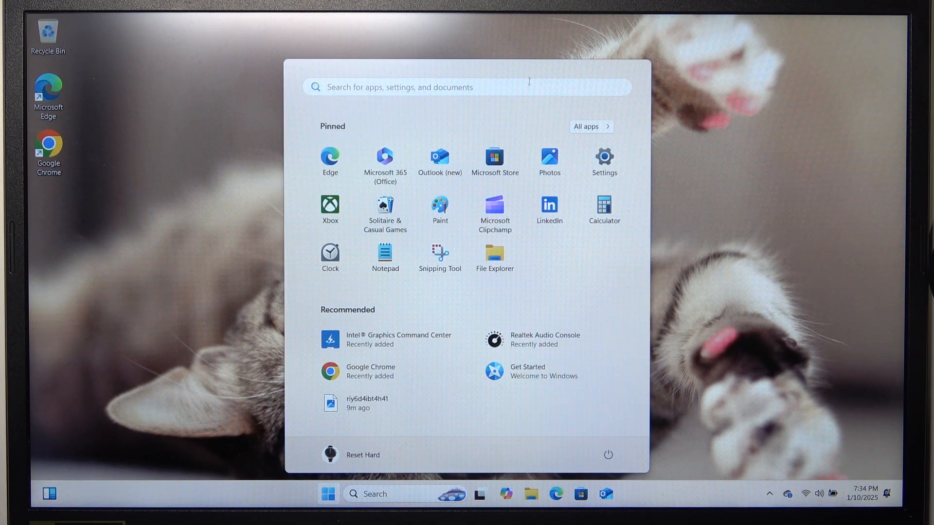
{"action": "left_click", "coordinate": [603, 157]}
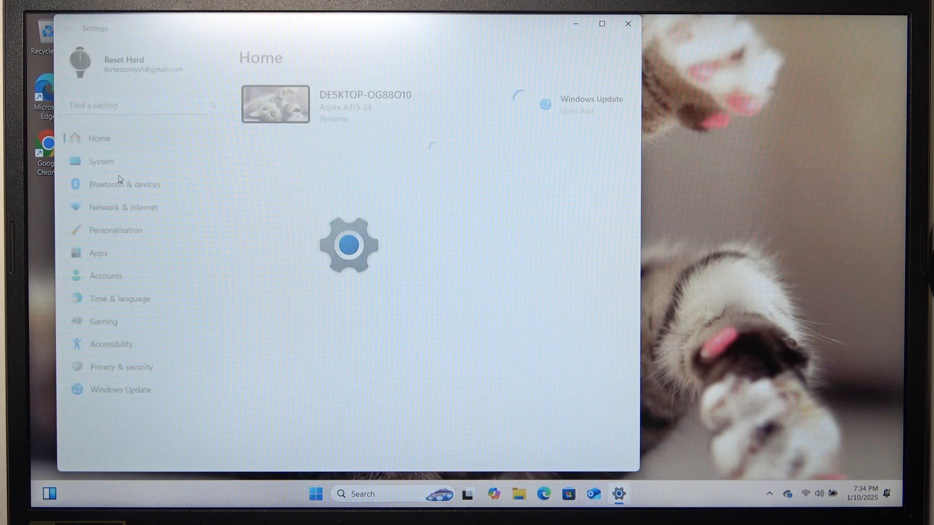
{"action": "left_click", "coordinate": [101, 161]}
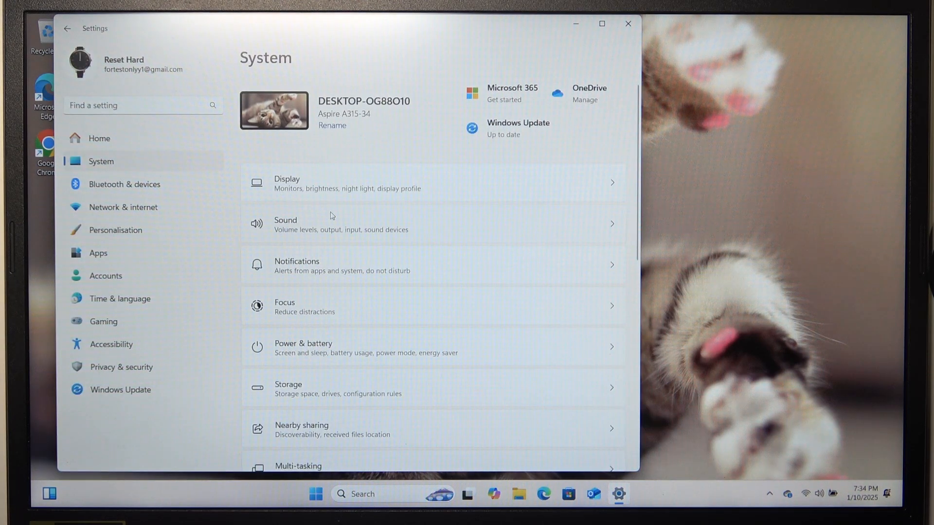
{"action": "scroll", "scroll_direction": "down", "scroll_amount": 3}
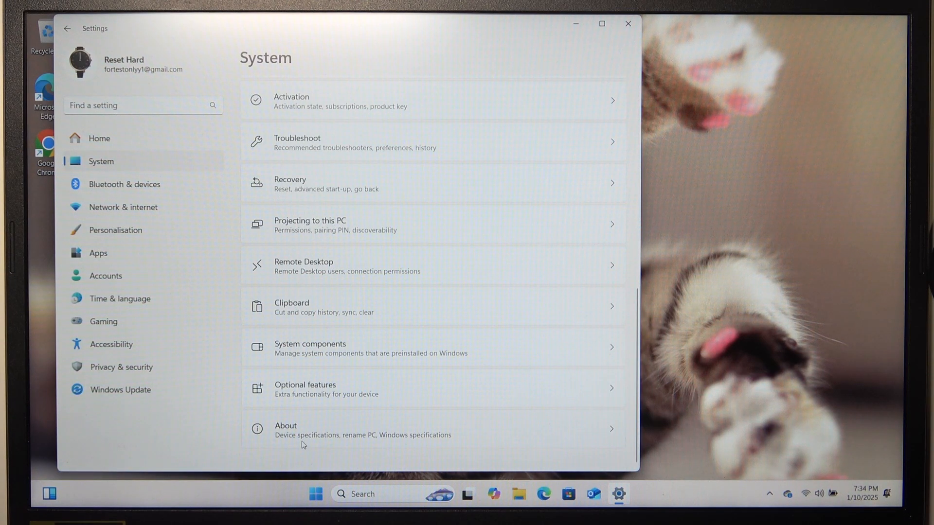
Read the About page's device and Windows specifications, then close Settings
{"action": "left_click", "coordinate": [357, 429]}
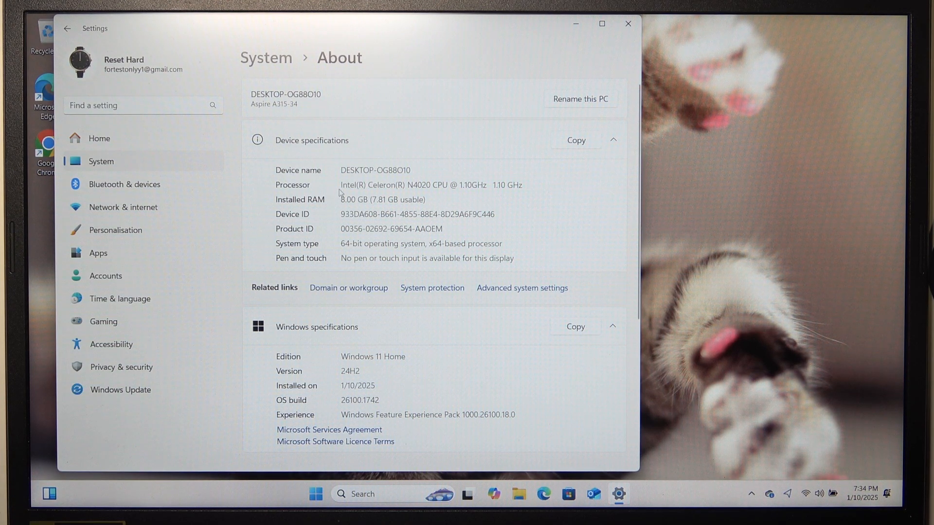
{"action": "mouse_move", "coordinate": [339, 206]}
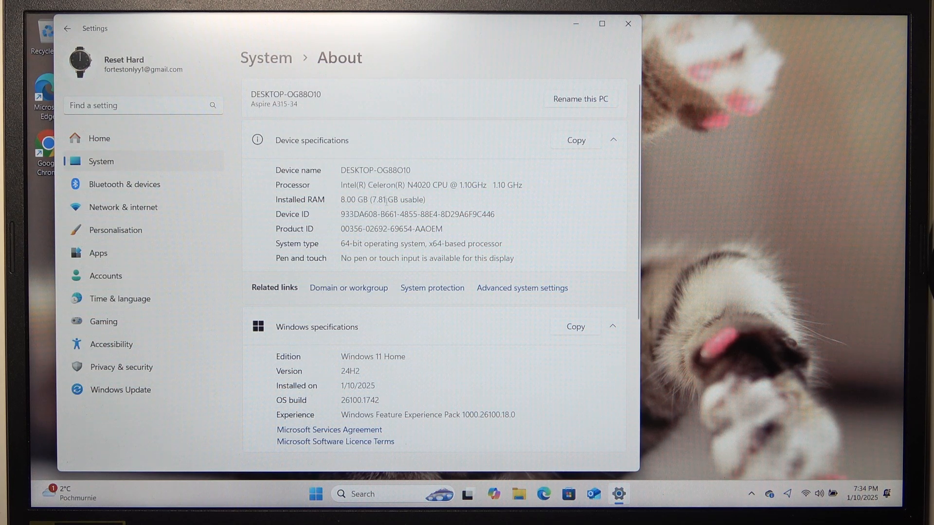
{"action": "scroll", "scroll_direction": "down", "scroll_amount": 3}
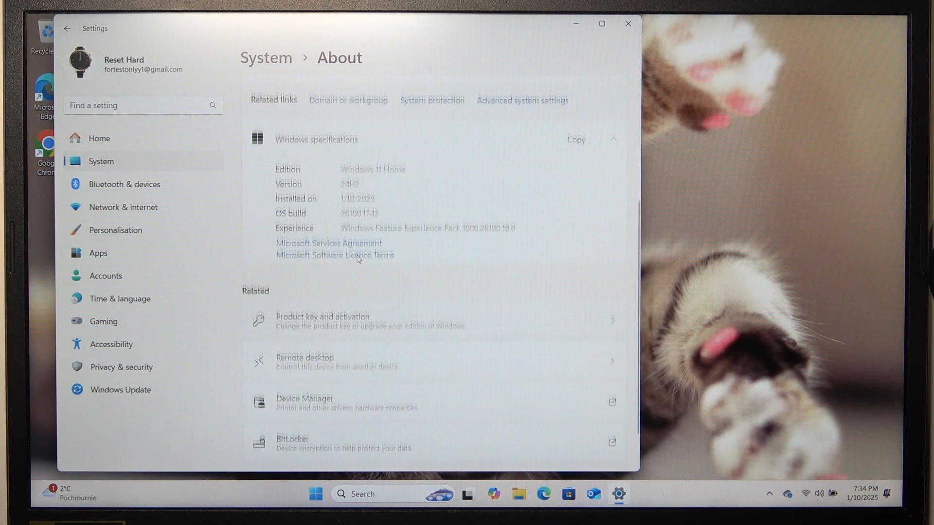
{"action": "scroll", "scroll_direction": "down", "scroll_amount": 3}
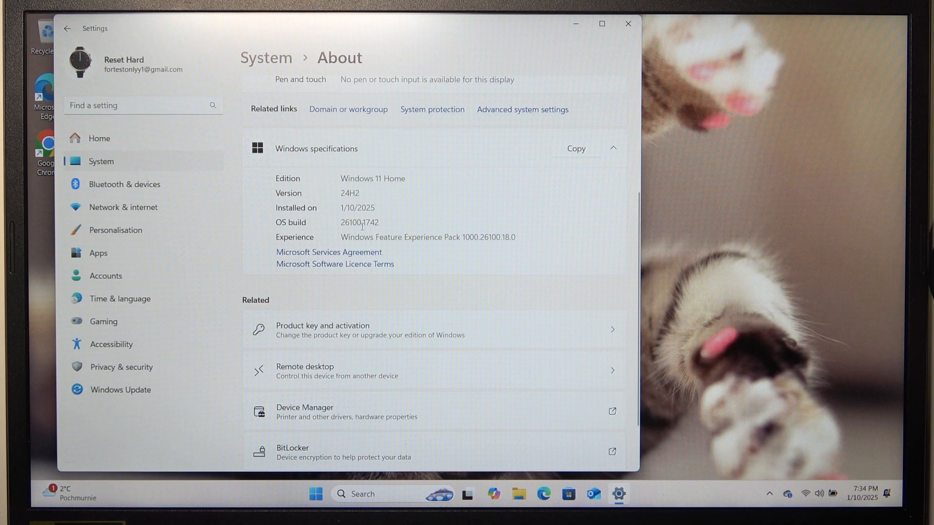
{"action": "scroll", "scroll_direction": "down", "scroll_amount": 3}
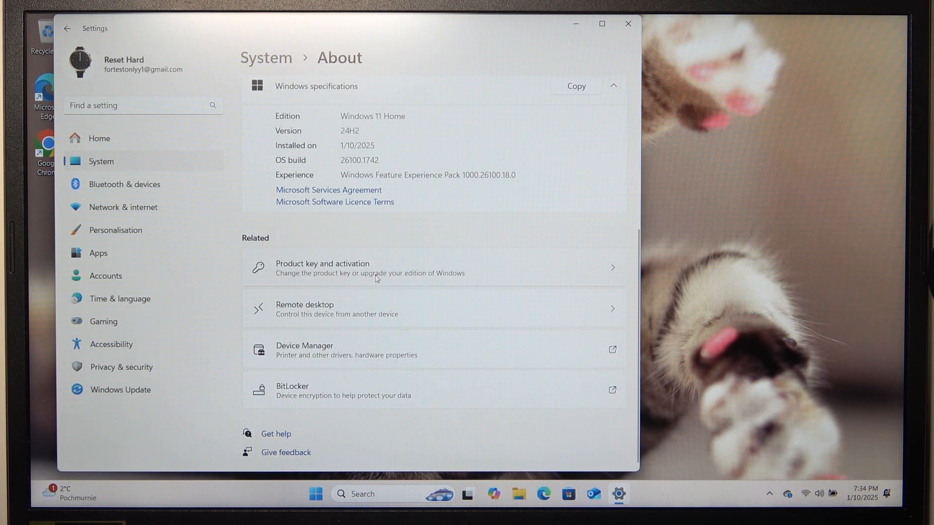
{"action": "mouse_move", "coordinate": [411, 268]}
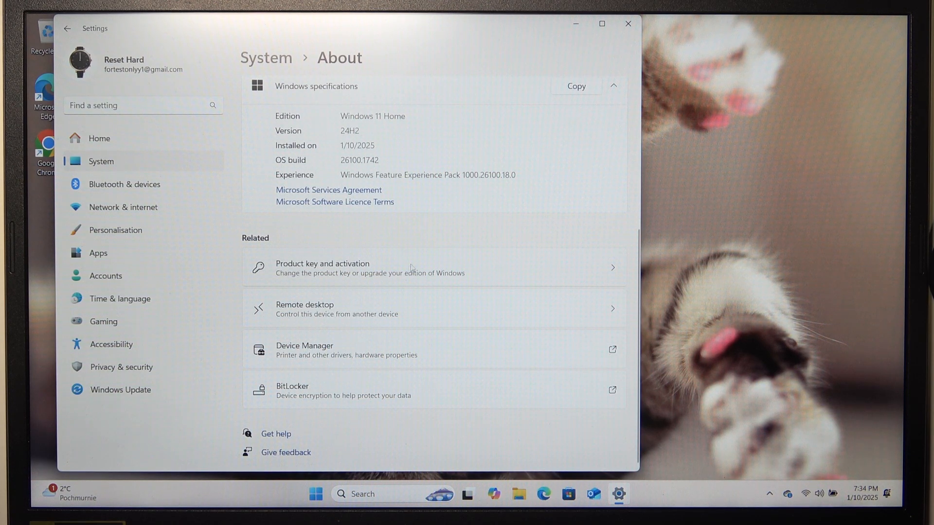
{"action": "scroll", "scroll_direction": "up", "scroll_amount": 3}
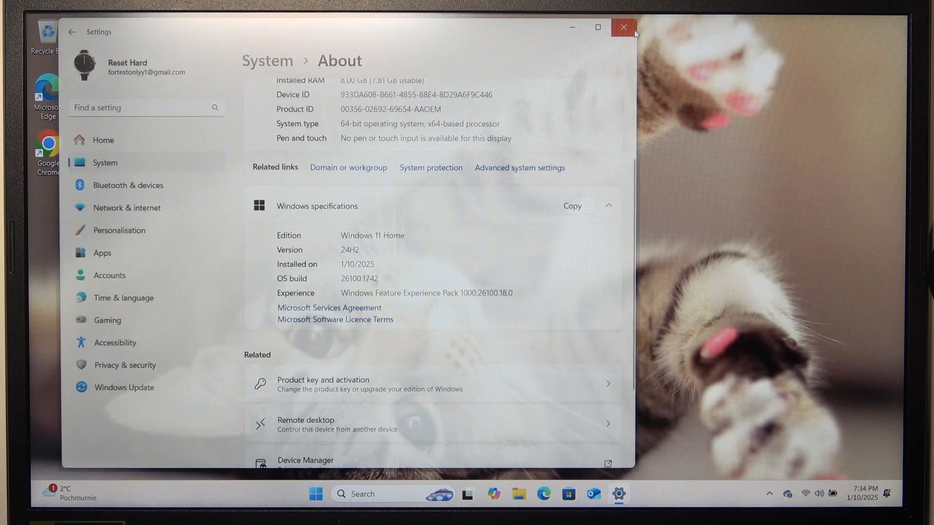
{"action": "left_click", "coordinate": [622, 27]}
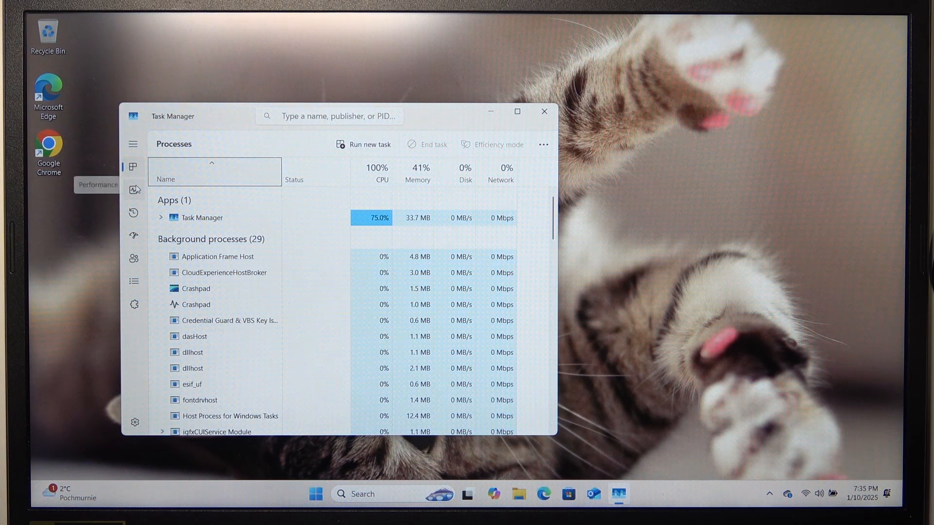
Switch Task Manager to the Performance page showing CPU utilisation and speed
{"action": "left_click", "coordinate": [134, 144]}
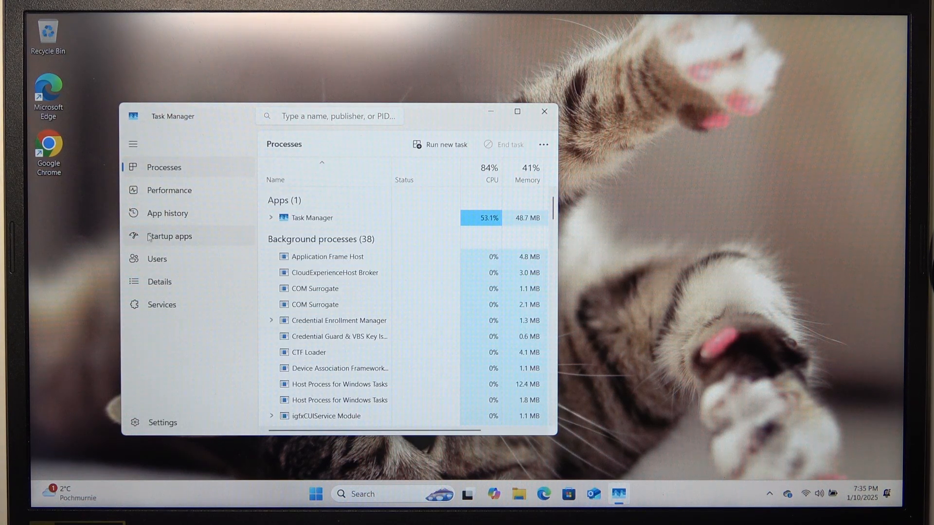
{"action": "left_click", "coordinate": [170, 190]}
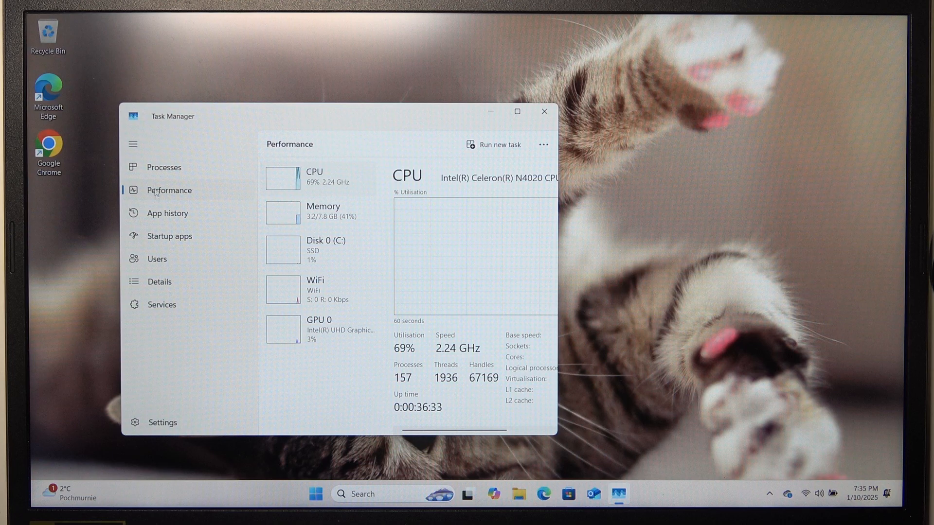
Check Memory, Disk 0, WiFi and GPU 0 performance details, then close Task Manager
{"action": "left_click", "coordinate": [133, 143]}
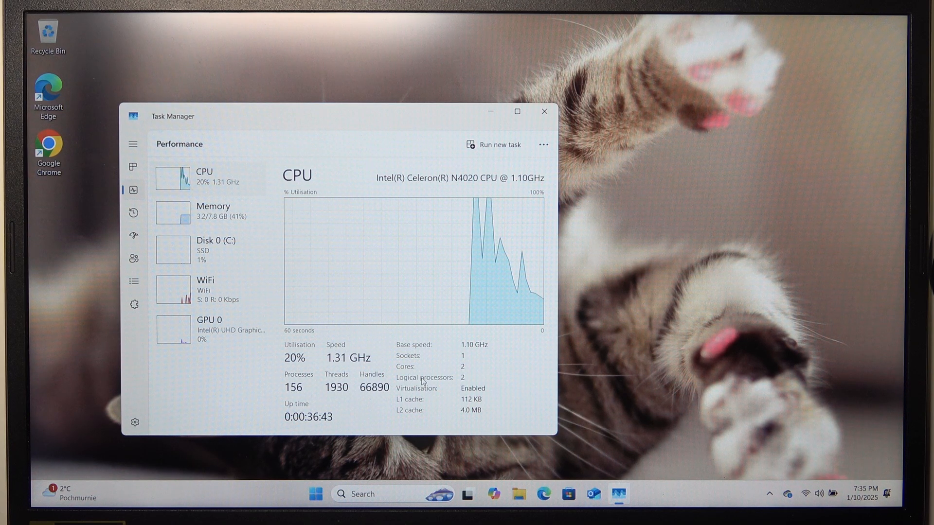
{"action": "left_click", "coordinate": [212, 211]}
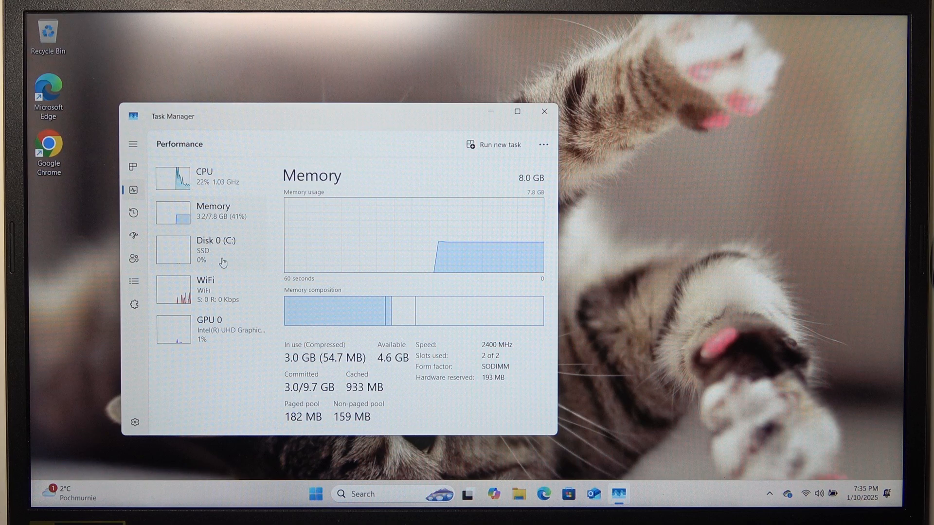
{"action": "left_click", "coordinate": [212, 249]}
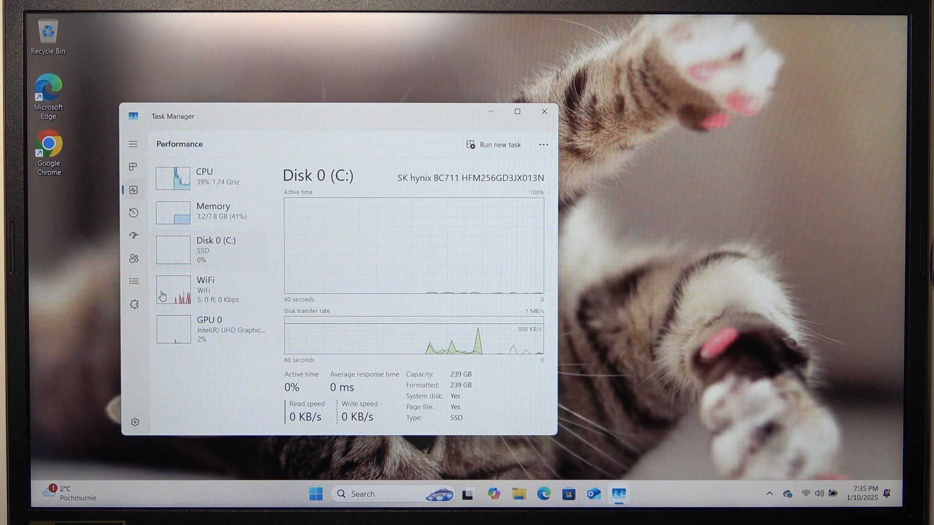
{"action": "left_click", "coordinate": [205, 289]}
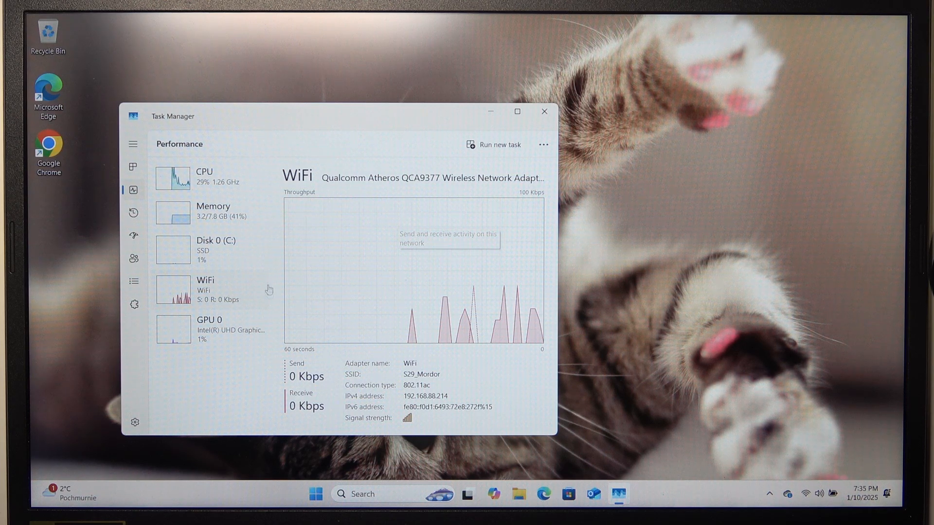
{"action": "left_click", "coordinate": [209, 328]}
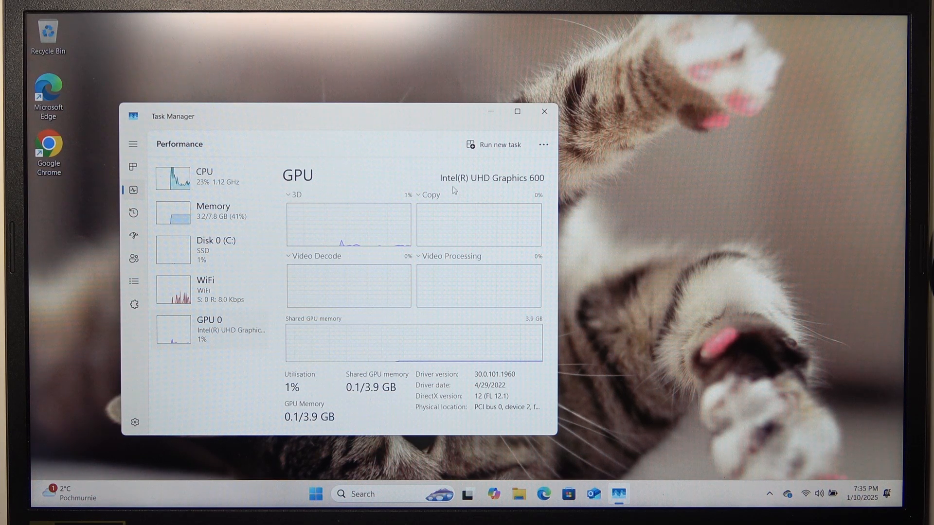
{"action": "left_click", "coordinate": [543, 112]}
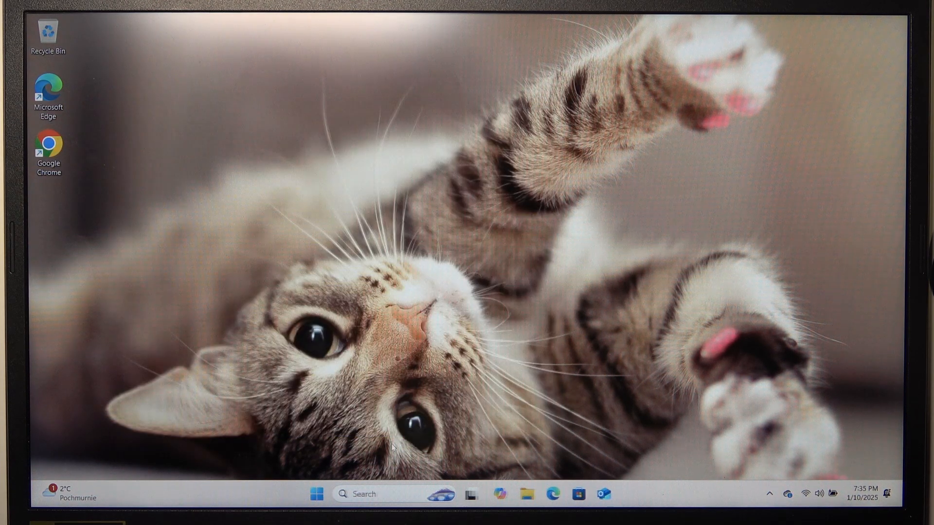
Search for 'system information' and launch the System Information app
{"action": "left_click", "coordinate": [375, 493]}
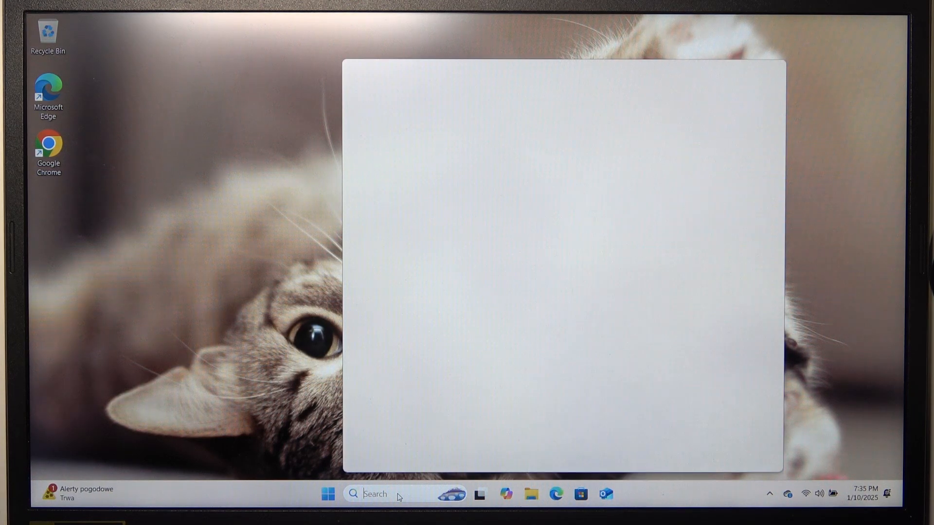
{"action": "type", "text": "system"}
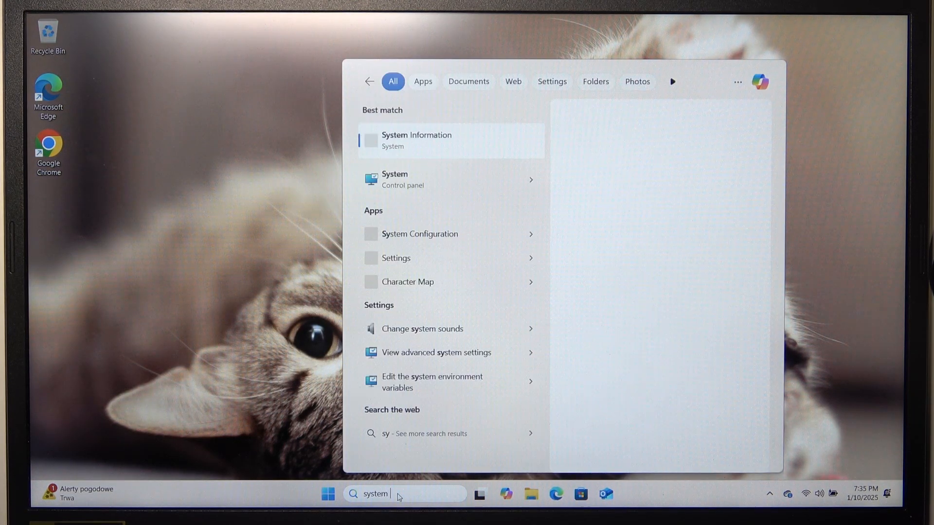
{"action": "type", "text": "information"}
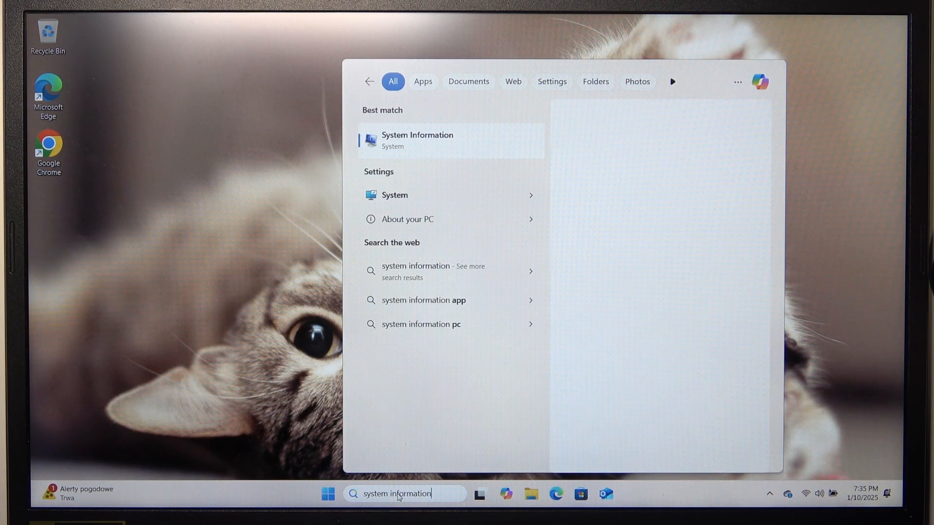
{"action": "left_click", "coordinate": [417, 140]}
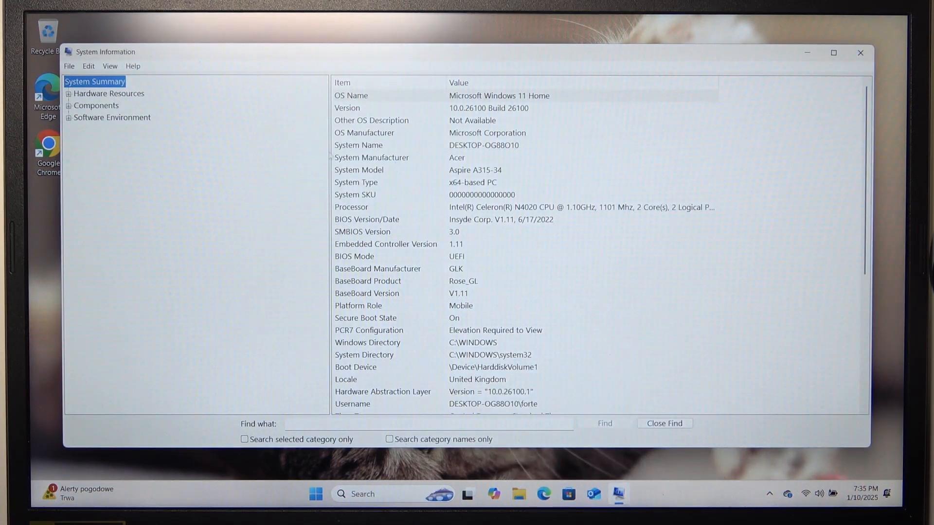
Scroll through the System Summary's OS, hardware, memory and security details
{"action": "scroll", "scroll_direction": "down", "scroll_amount": 3}
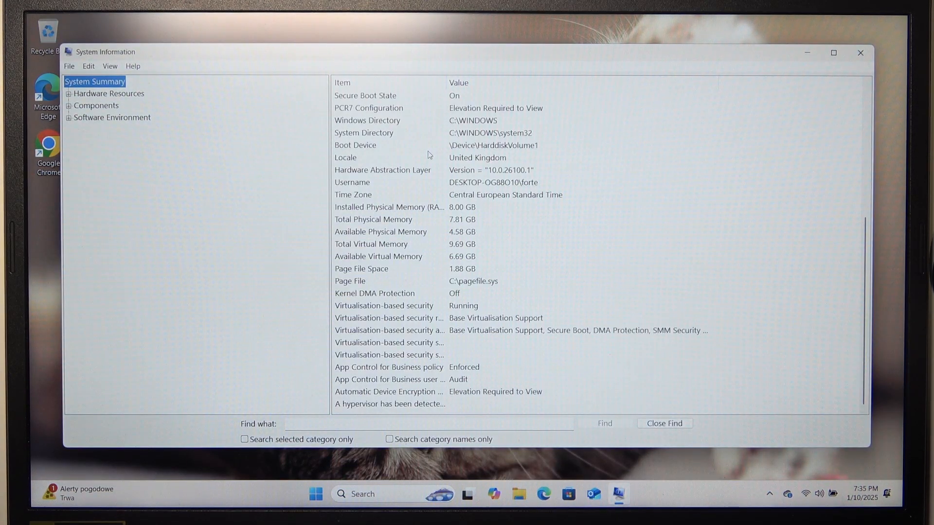
{"action": "scroll", "scroll_direction": "up", "scroll_amount": 3}
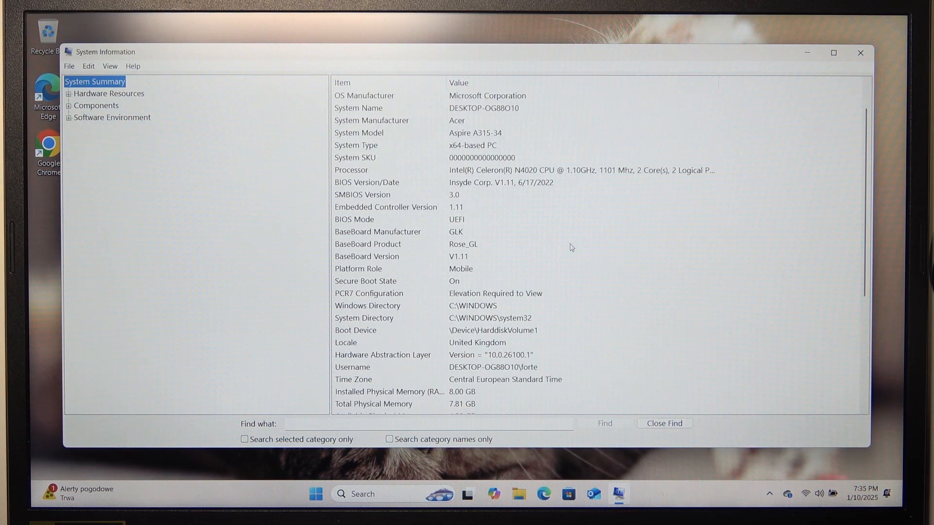
{"action": "scroll", "scroll_direction": "up", "scroll_amount": 3}
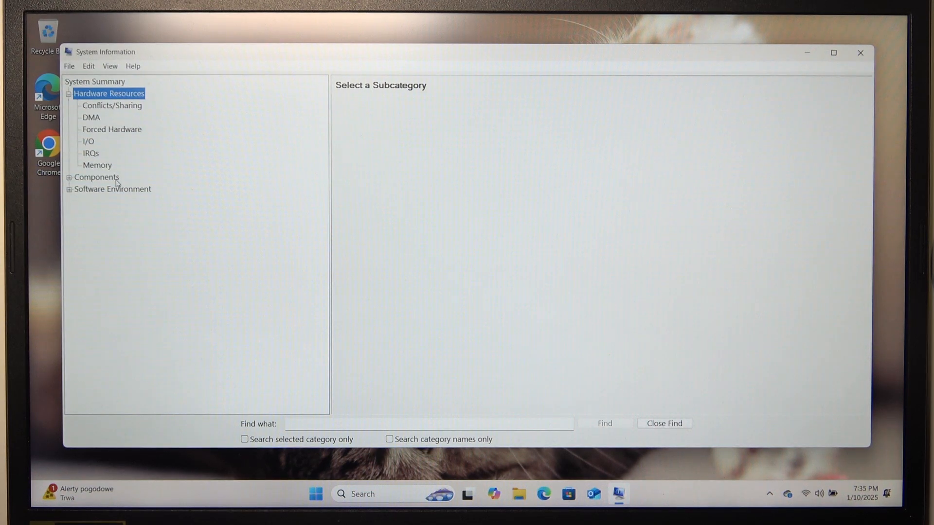
View the empty DMA table, expand Components, and open Sound Device
{"action": "left_click", "coordinate": [91, 117]}
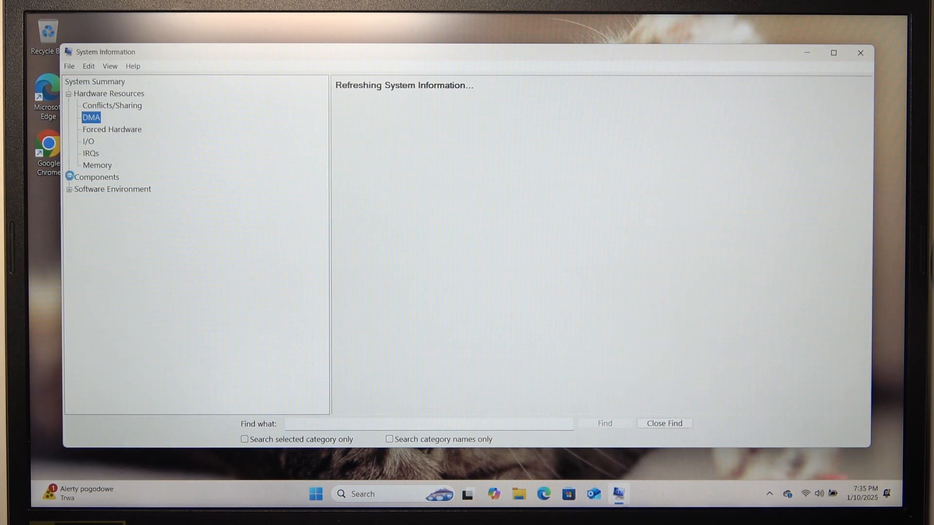
{"action": "left_click", "coordinate": [69, 176]}
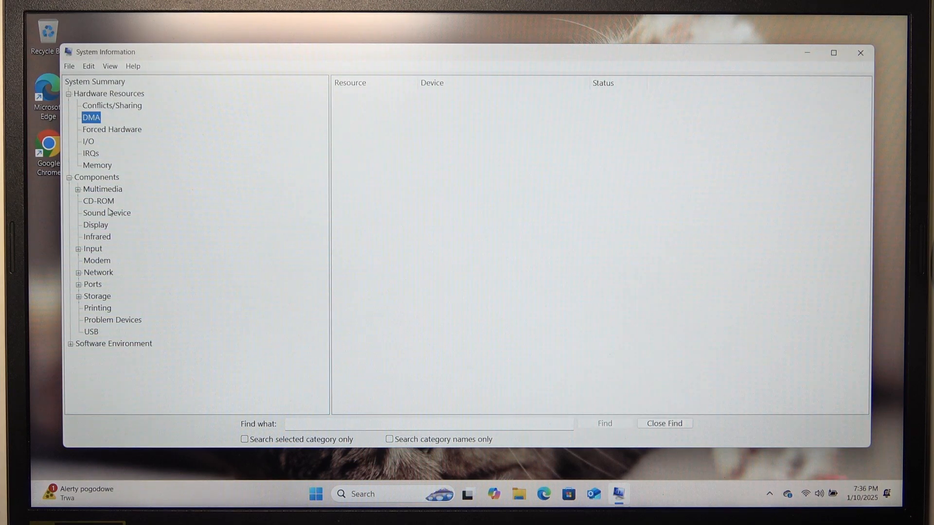
{"action": "left_click", "coordinate": [106, 212]}
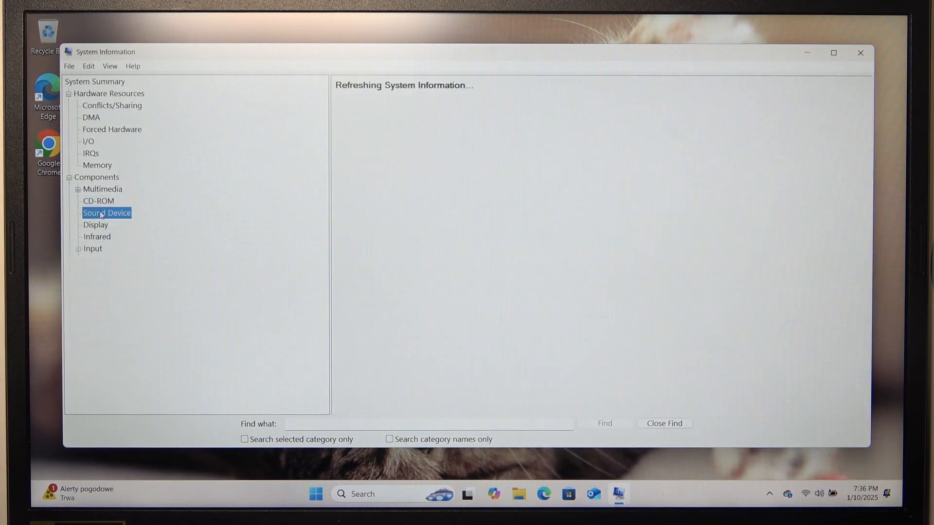